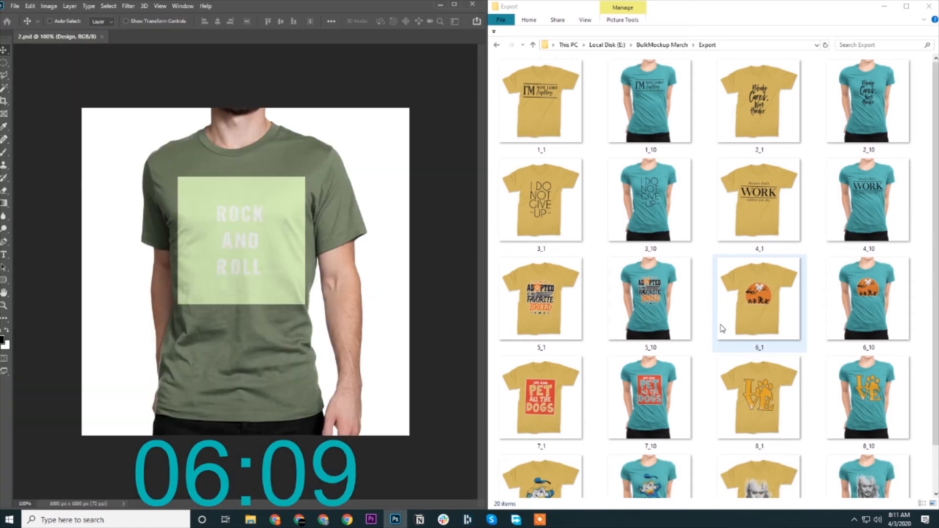
# Step: Scroll the Photoshop Home screen's Recent files list of shirt mockups
pyautogui.scroll(-3)
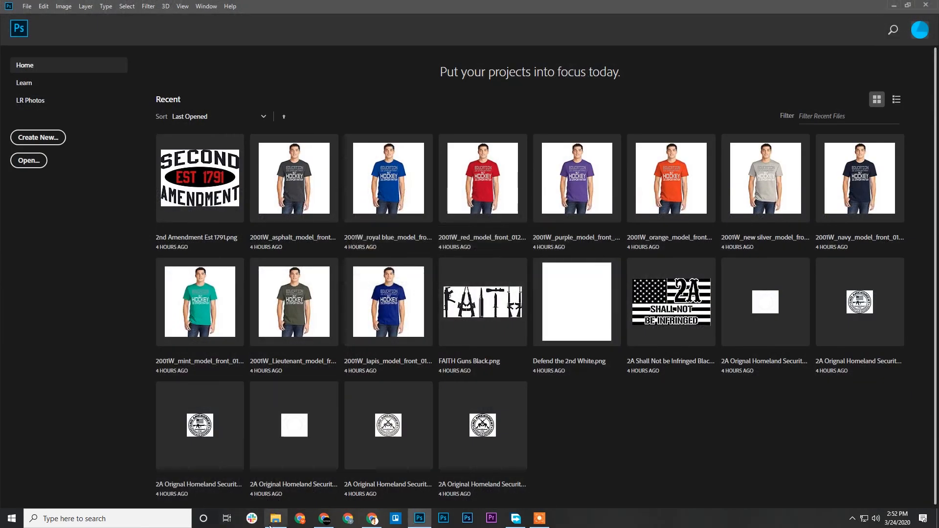
# Step: From File Explorer, open the Muckup download folder so the t-shirt PSD mockups load in Photoshop
pyautogui.click(275, 518)
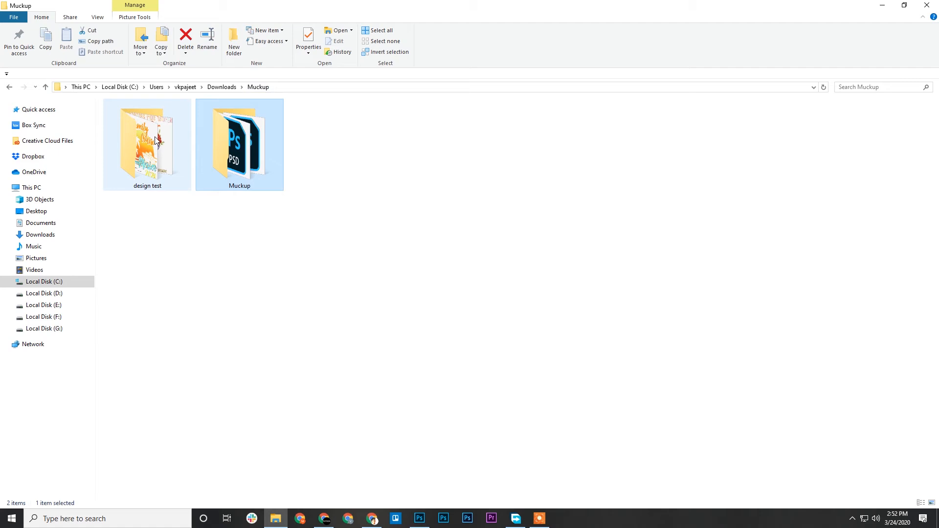
pyautogui.doubleClick(147, 143)
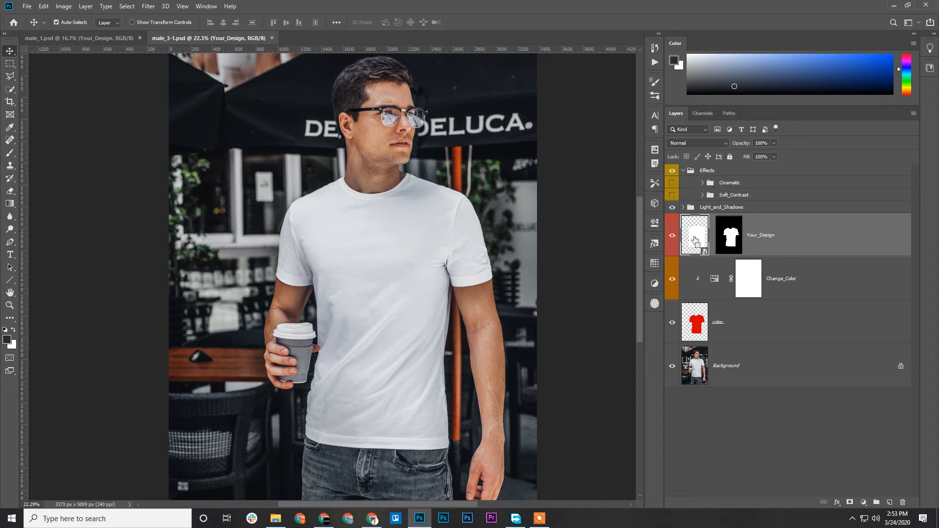
# Step: Deselect the shirt outline in male_1.psd with Ctrl+D and return to the male_3-1.psd café mockup
pyautogui.click(695, 234)
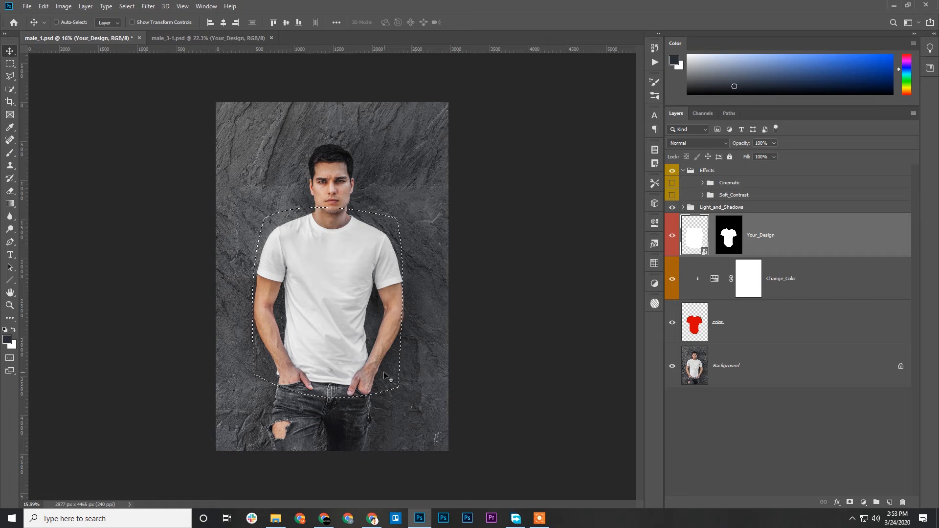
pyautogui.press('ctrl+d')
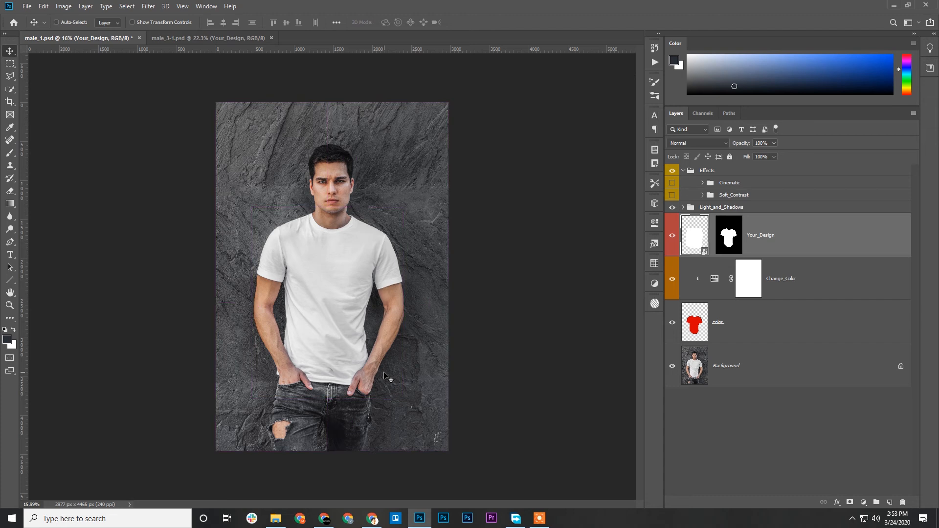
pyautogui.click(209, 38)
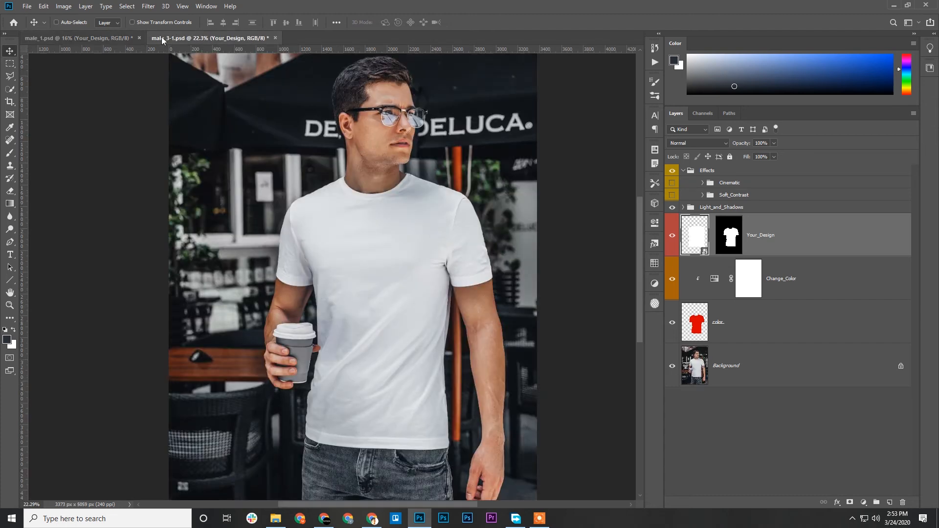
pyautogui.click(78, 38)
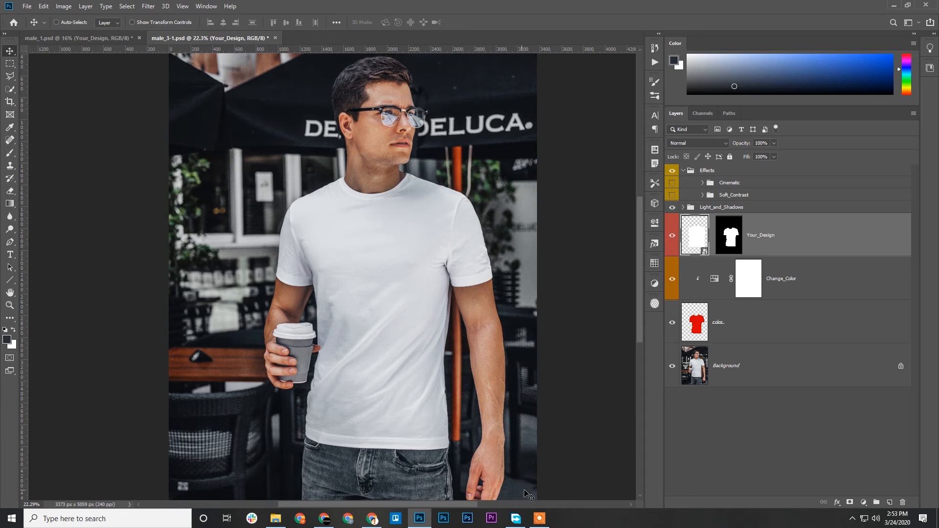
# Step: Bring the LongSleeve PSDs into Photoshop and view the hanging and model long-sleeve mockups
pyautogui.click(538, 519)
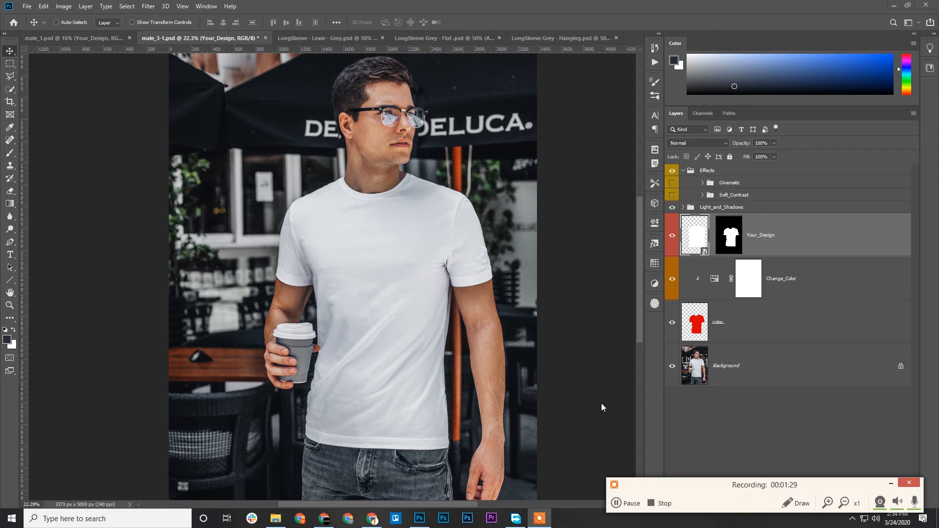
pyautogui.moveTo(472, 282)
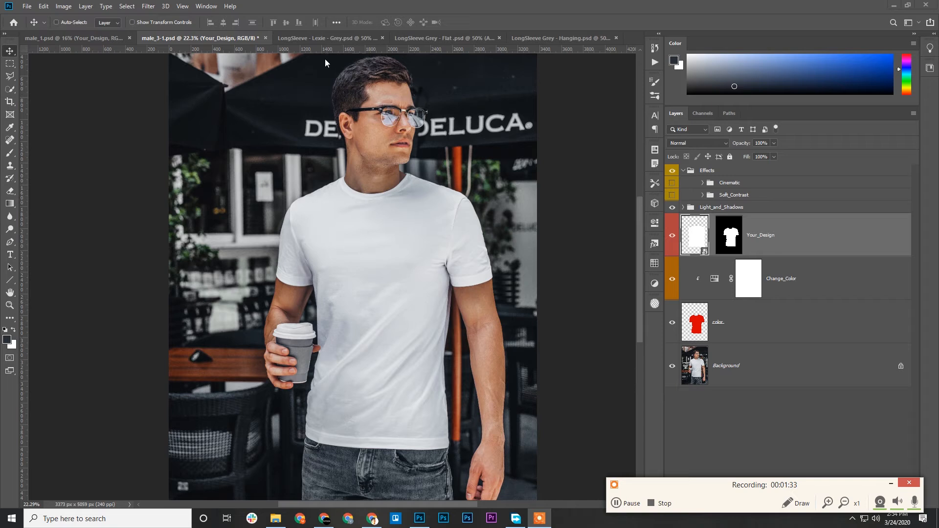
pyautogui.click(327, 38)
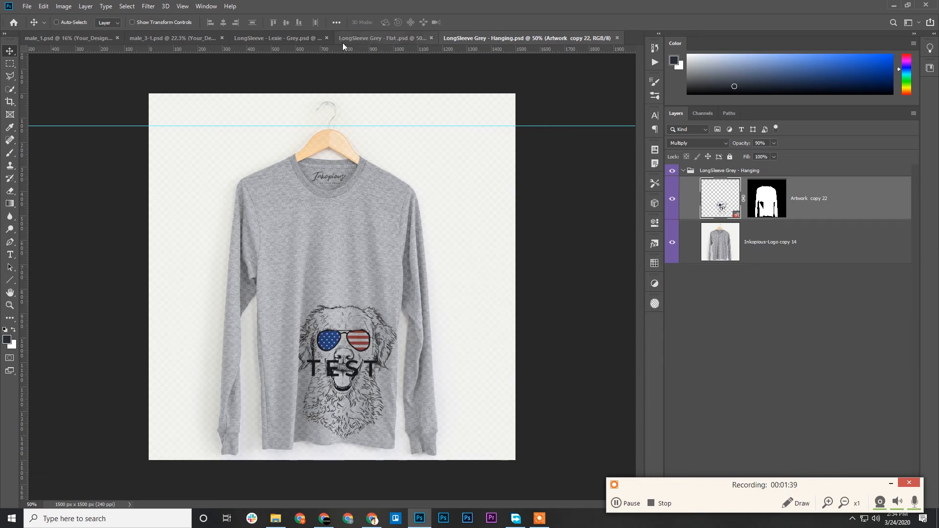
pyautogui.click(276, 38)
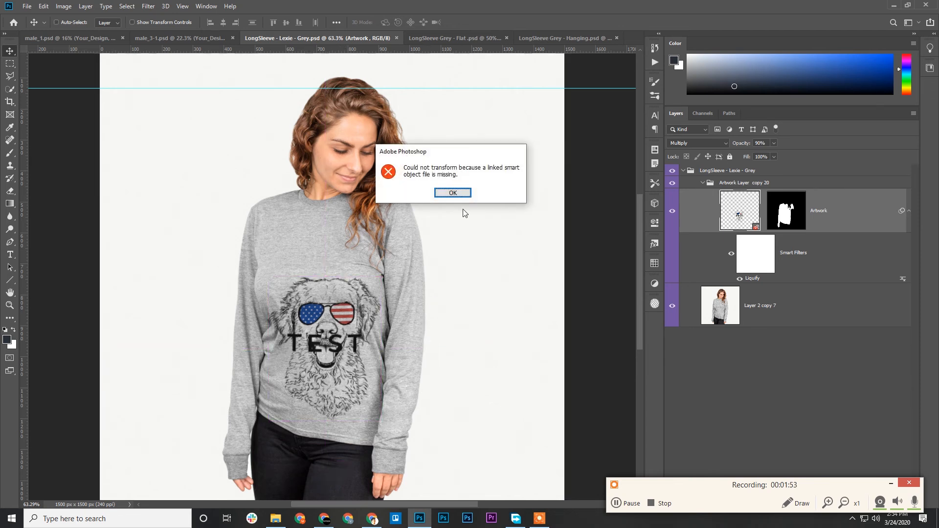
# Step: Dismiss the missing linked file error and the warp transform warnings with OK
pyautogui.click(453, 193)
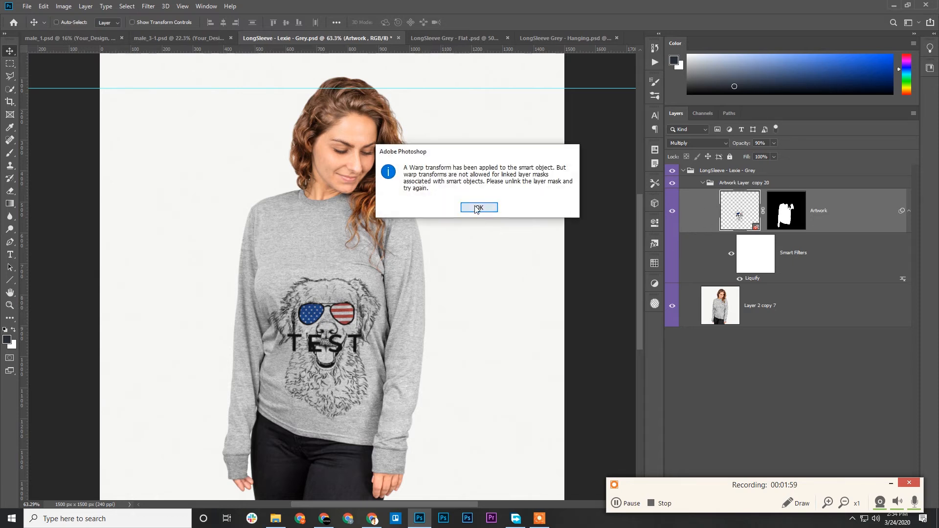
pyautogui.click(478, 208)
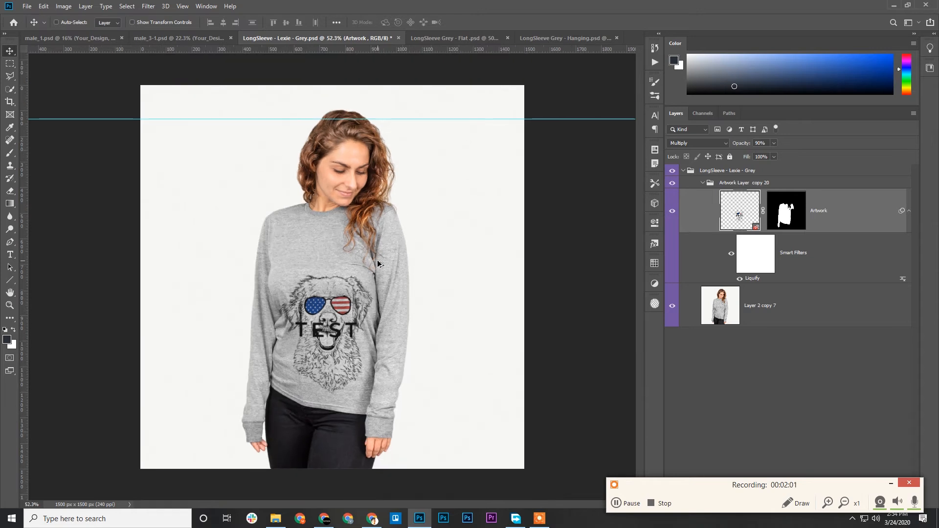
pyautogui.moveTo(662, 260)
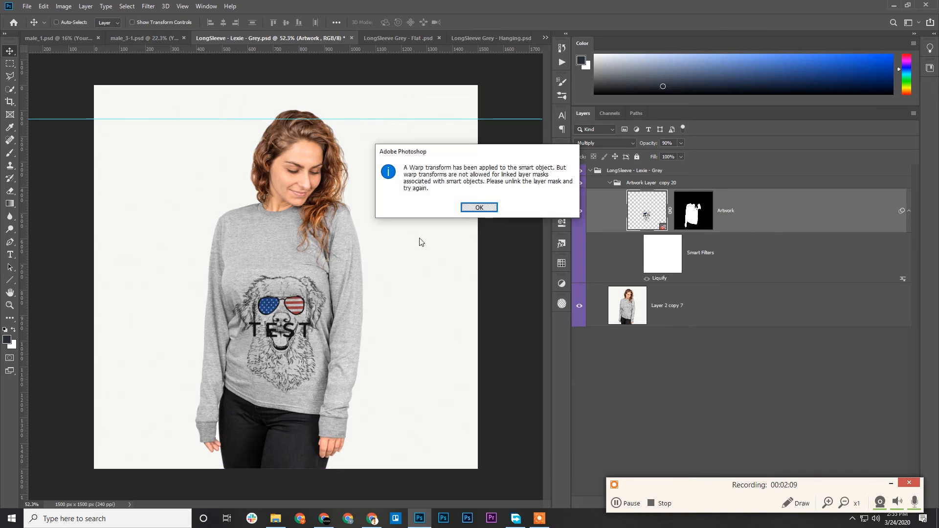
pyautogui.moveTo(429, 238)
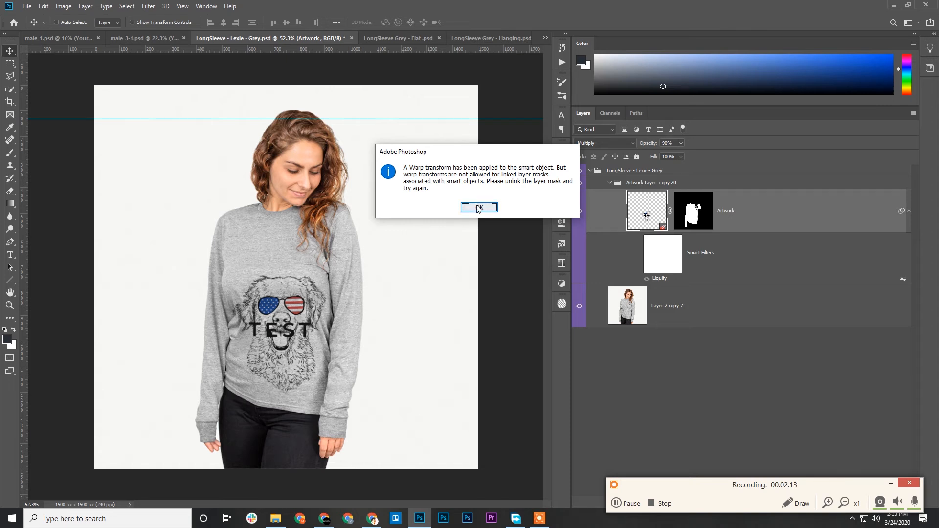
pyautogui.click(478, 208)
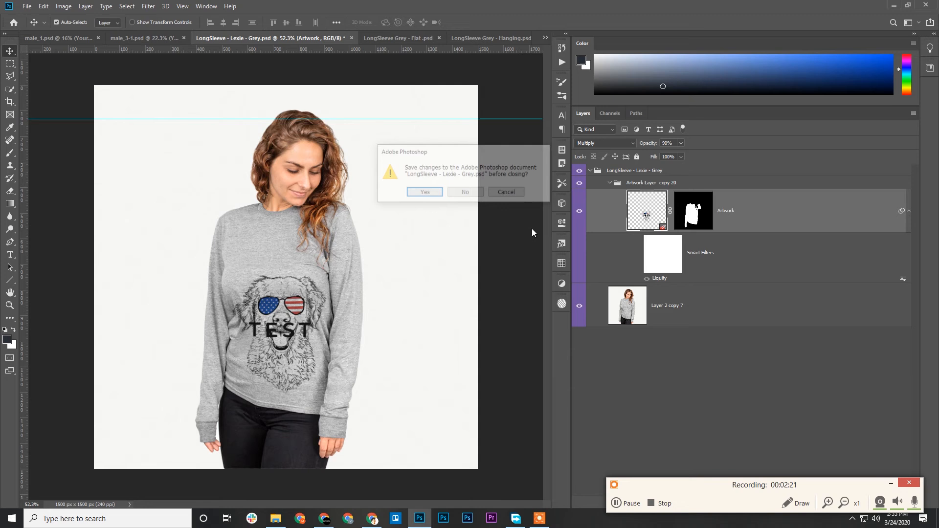
# Step: Close the model long-sleeve file without saving and nudge the dog artwork up and back down the chest
pyautogui.click(464, 192)
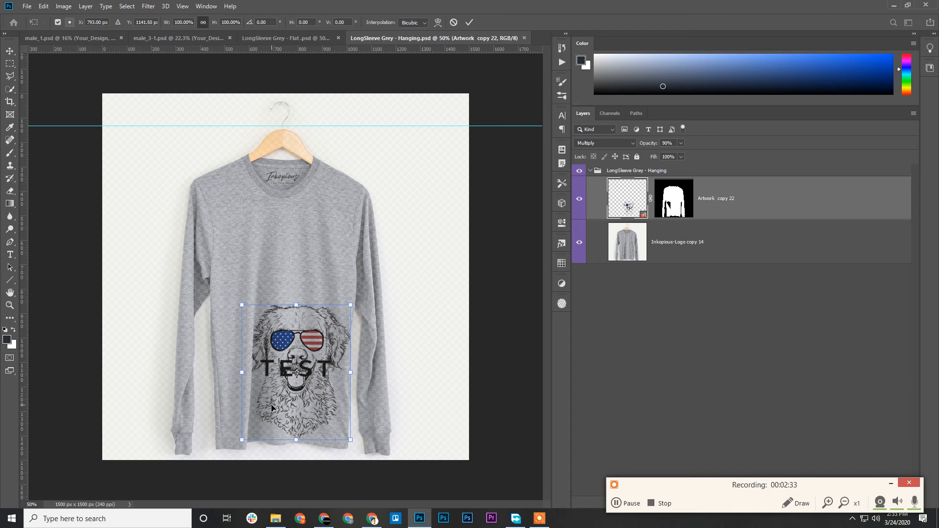
pyautogui.moveTo(293, 371); pyautogui.dragTo(288, 344)
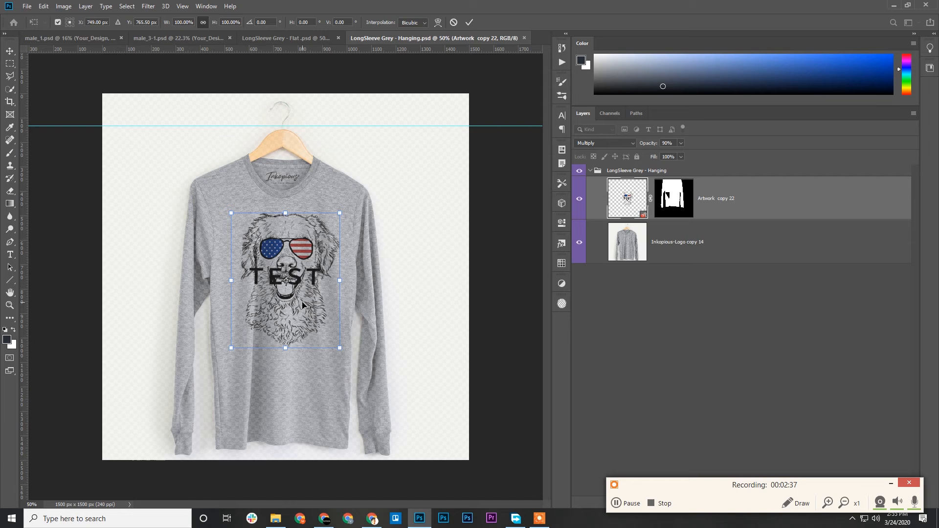
pyautogui.moveTo(286, 277); pyautogui.dragTo(302, 362)
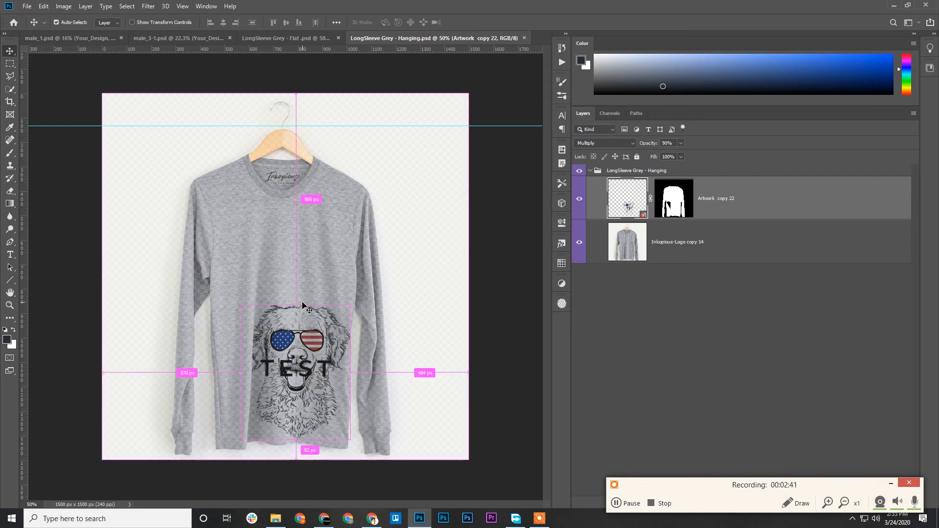
# Step: Return to the male_3-1.psd café mockup and select its Your_Design layer
pyautogui.click(286, 38)
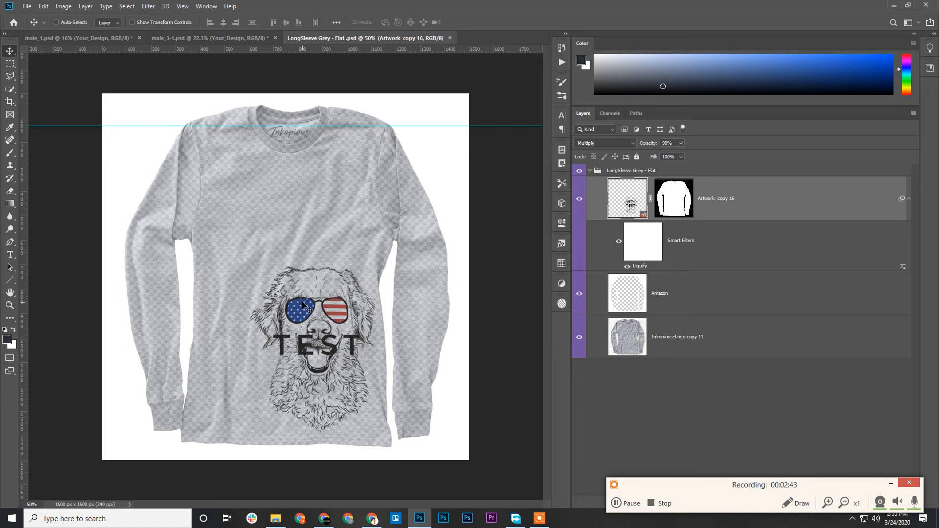
pyautogui.click(209, 38)
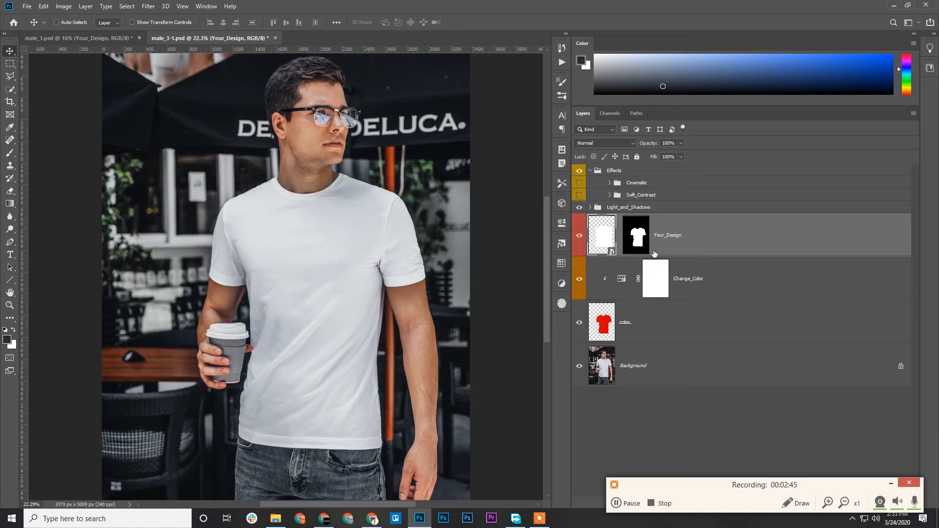
pyautogui.click(602, 234)
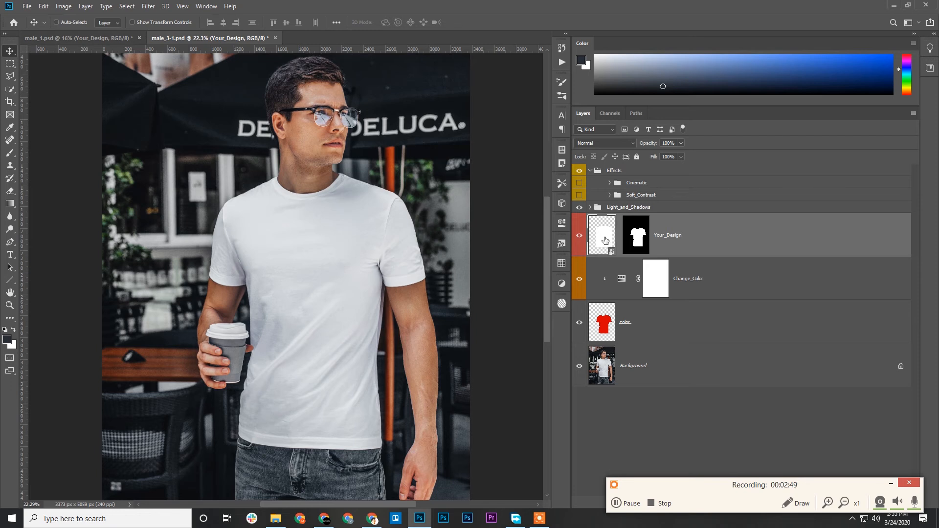
pyautogui.moveTo(695, 236)
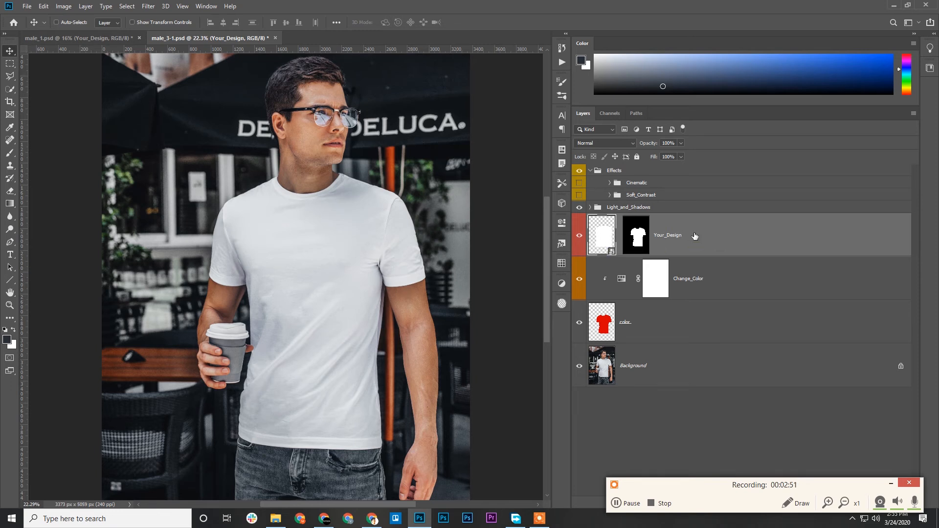
# Step: Edit Your_Design's Color Fill 1 to a medium blue so the café t-shirt turns blue
pyautogui.doubleClick(602, 234)
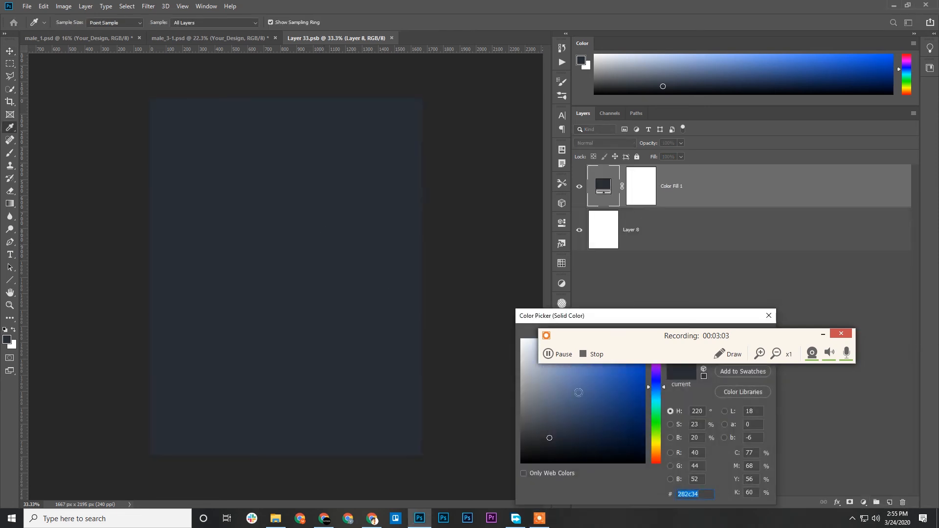
pyautogui.click(575, 375)
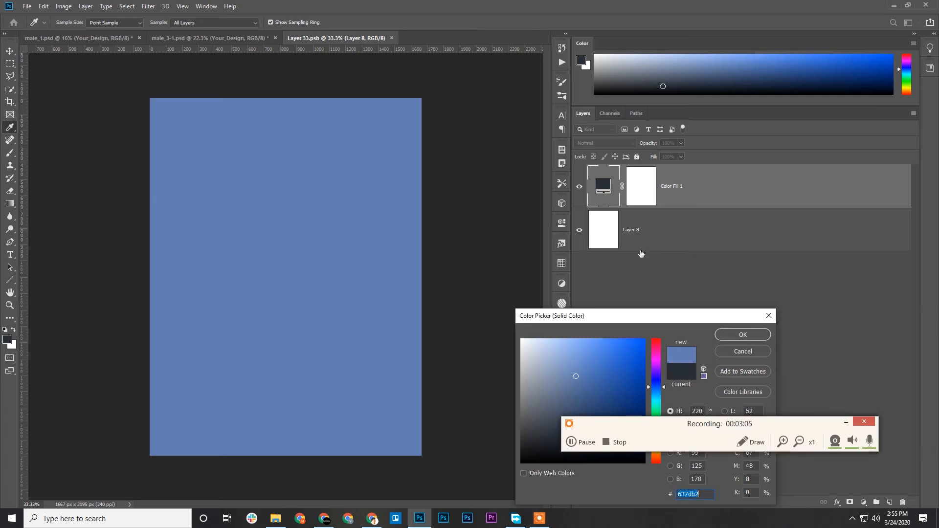
pyautogui.click(742, 334)
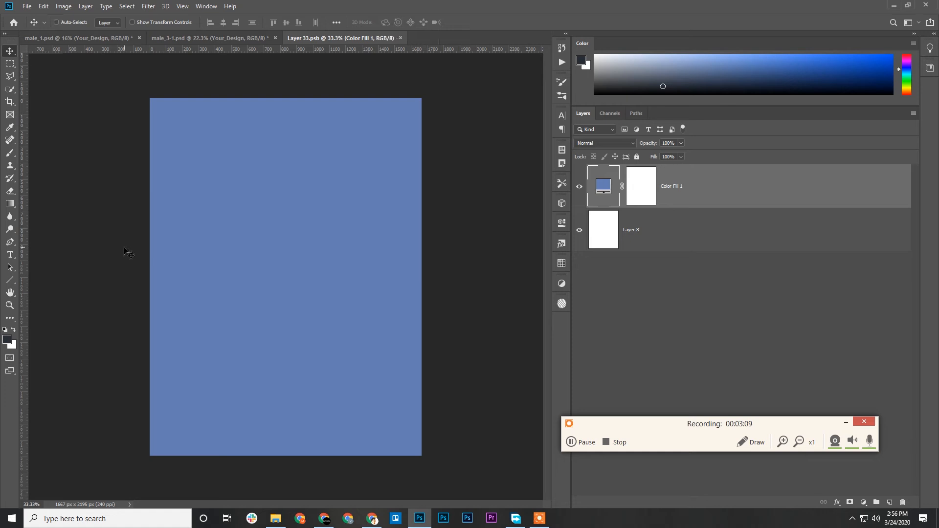
pyautogui.click(210, 38)
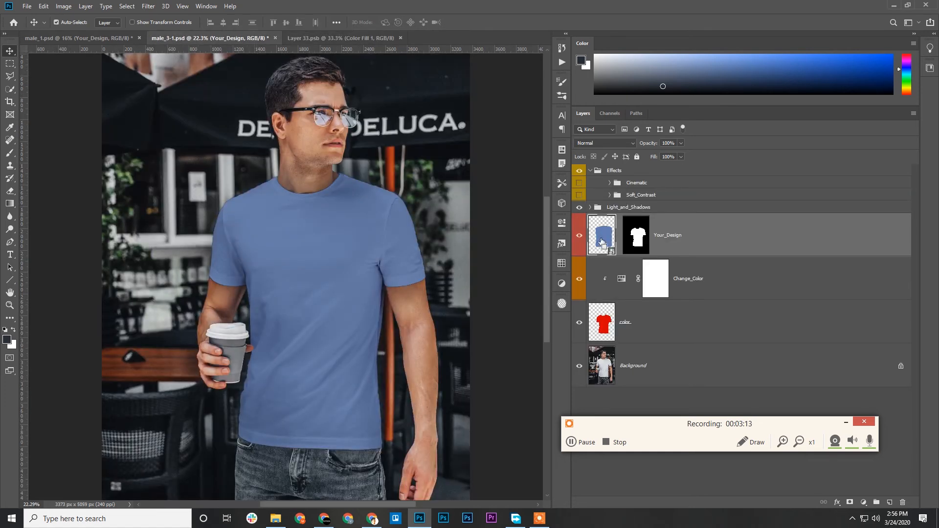
# Step: Commit the placeholder resize, close Layer 33.psb and return to the male_3-1.psd mockup
pyautogui.click(602, 234)
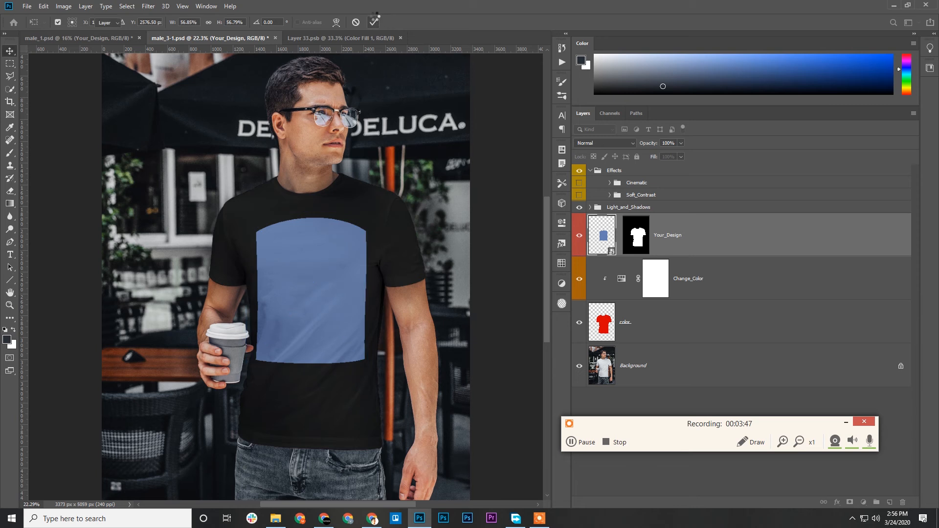
pyautogui.click(10, 50)
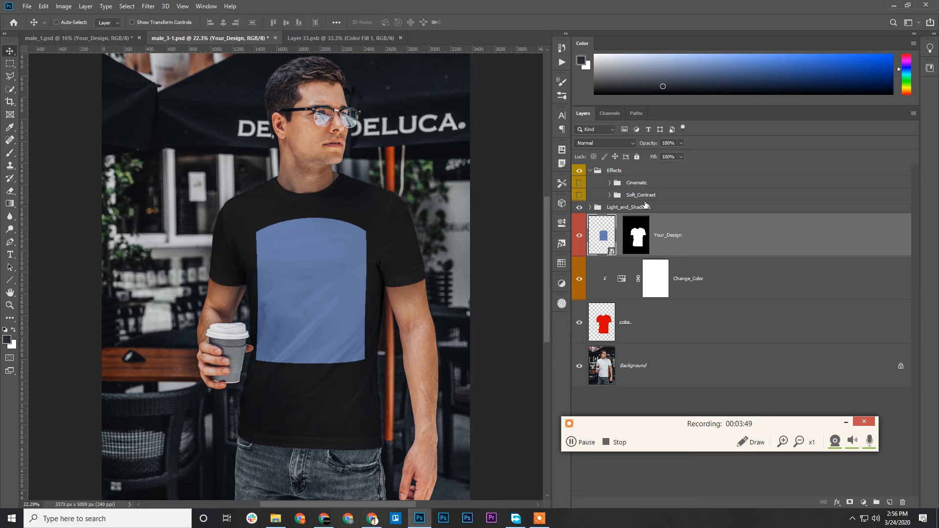
pyautogui.click(26, 6)
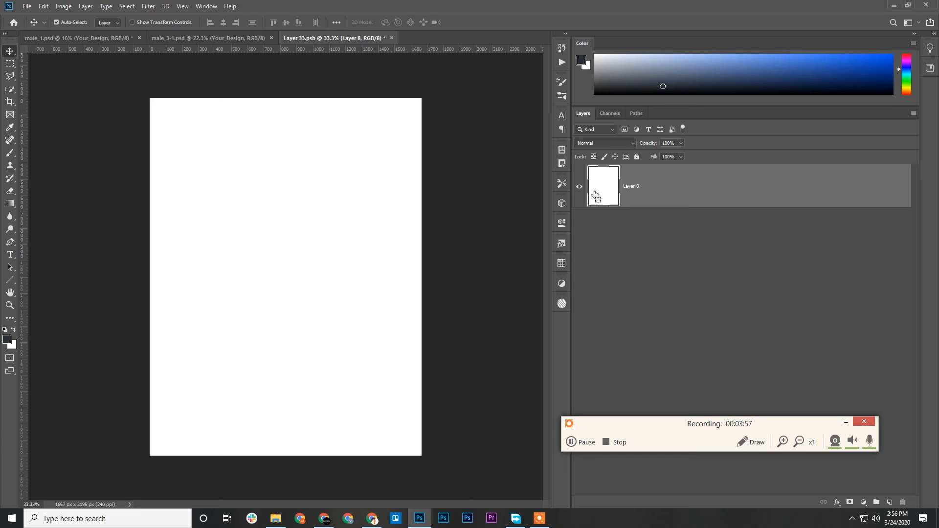
pyautogui.click(391, 39)
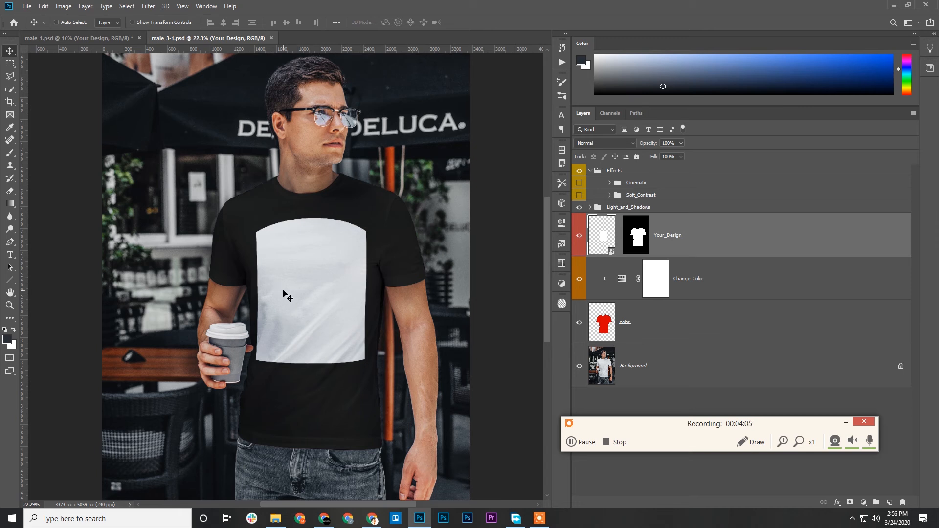
pyautogui.moveTo(273, 248)
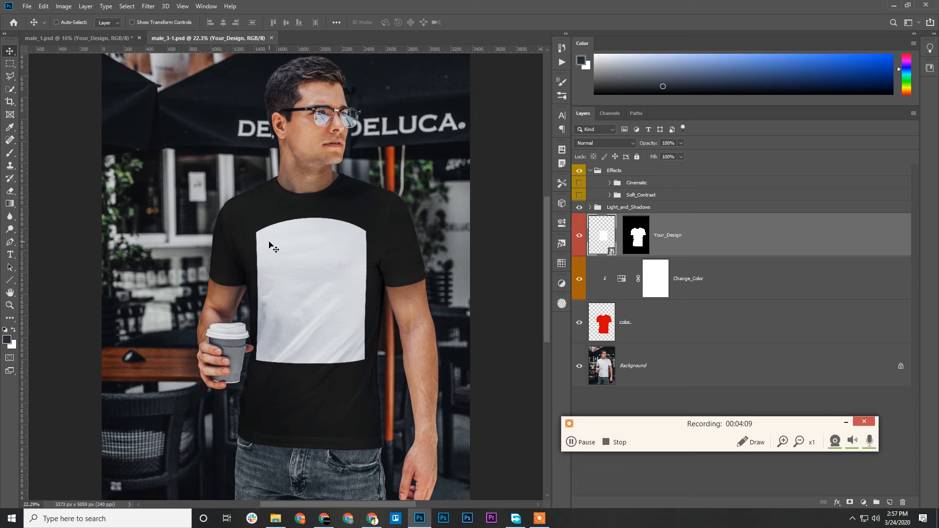
pyautogui.moveTo(341, 256)
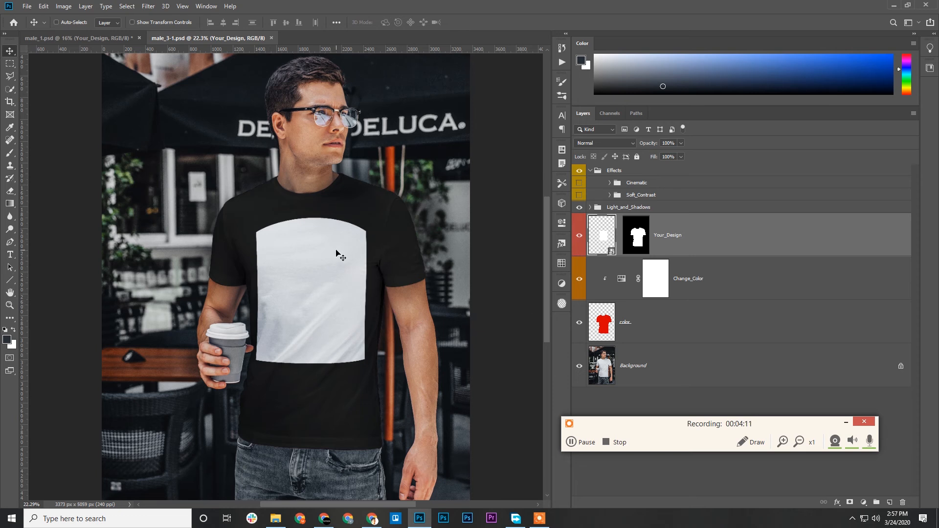
pyautogui.moveTo(211, 218)
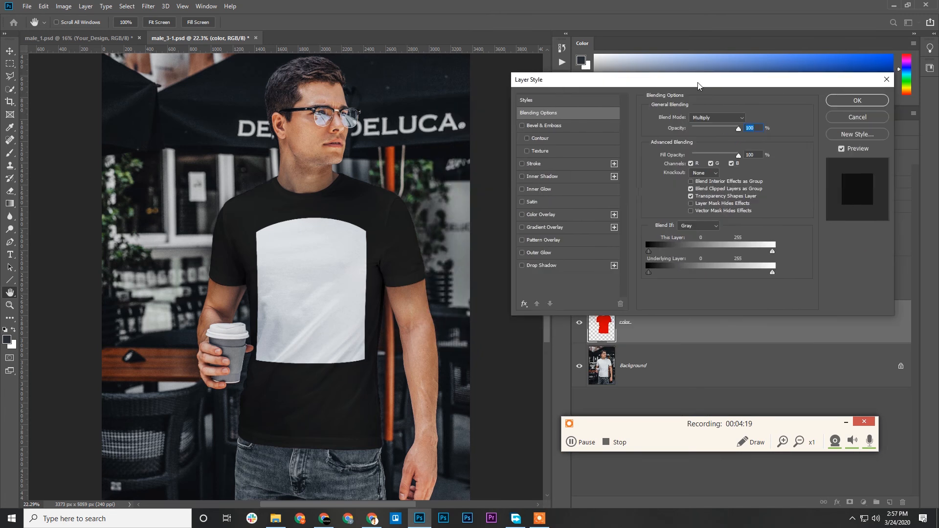
# Step: Enable a white Color Overlay on the shirt colour layer and confirm the Layer Style
pyautogui.click(541, 215)
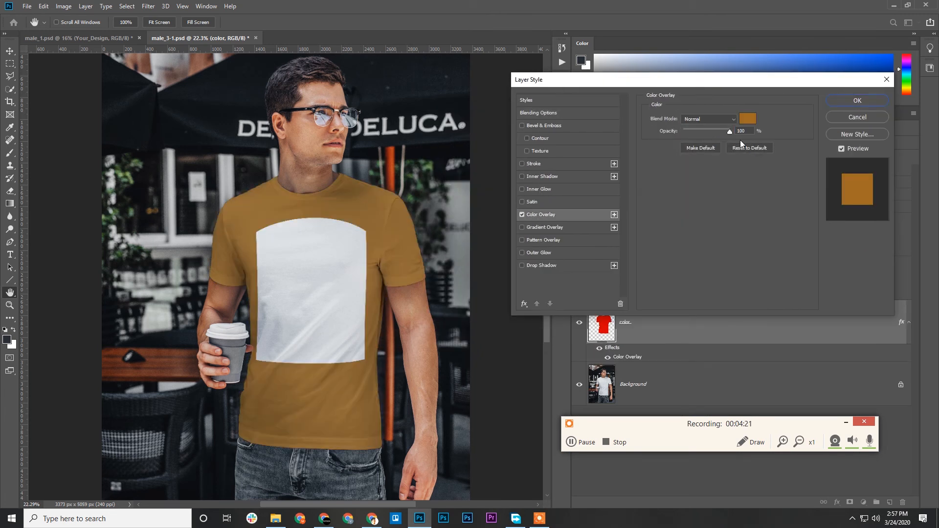
pyautogui.click(747, 119)
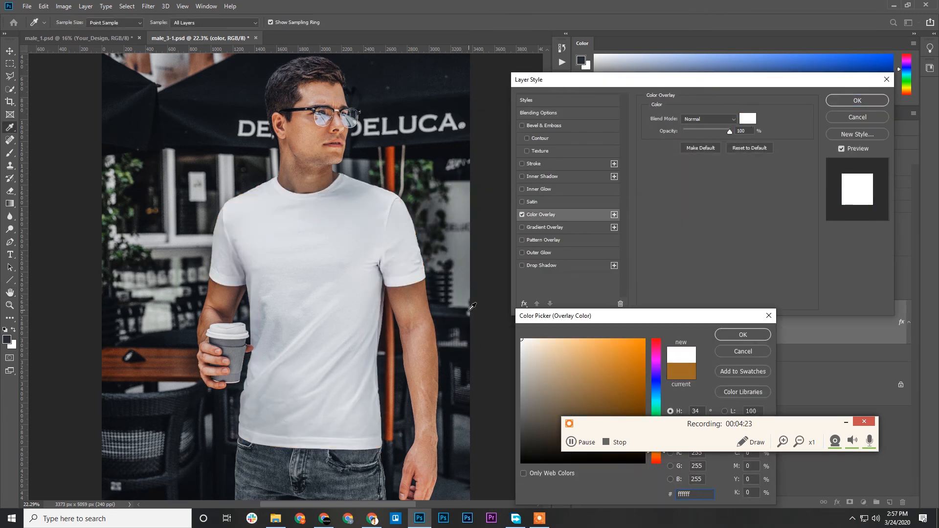
pyautogui.click(743, 335)
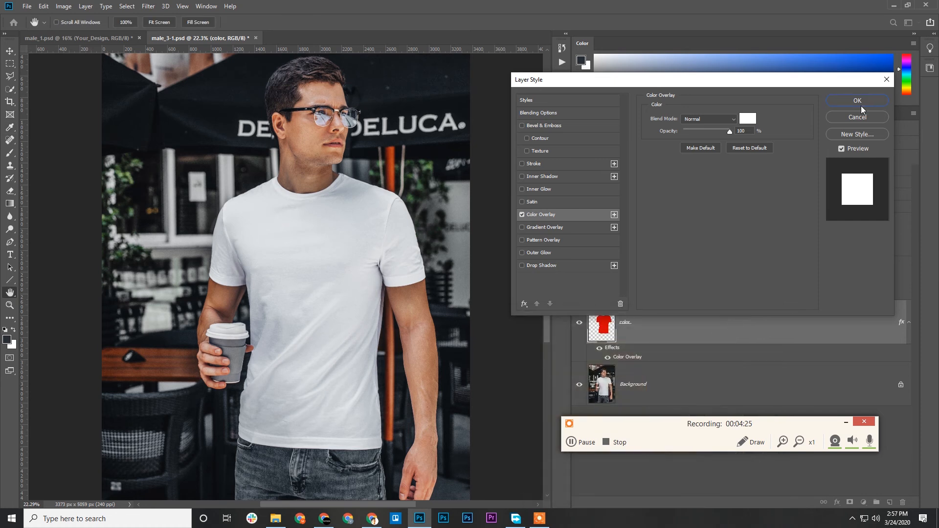
pyautogui.click(858, 101)
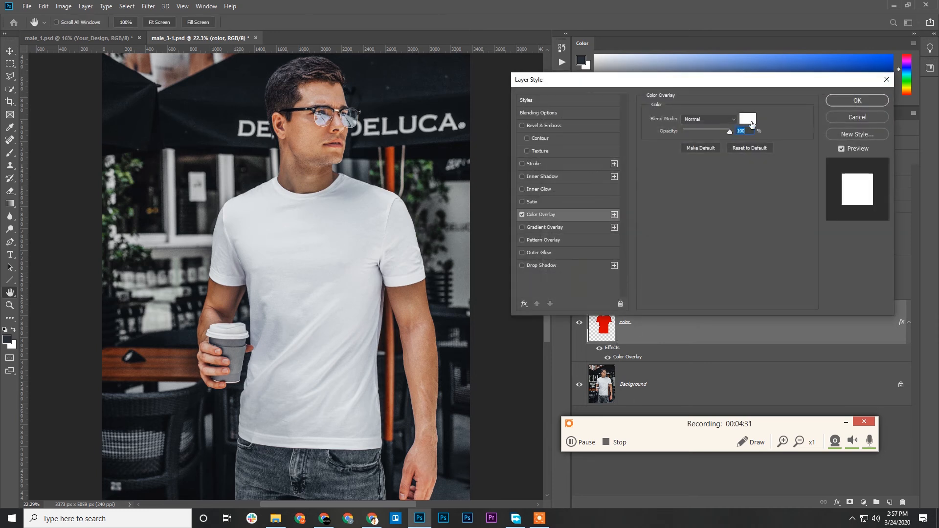
pyautogui.click(748, 118)
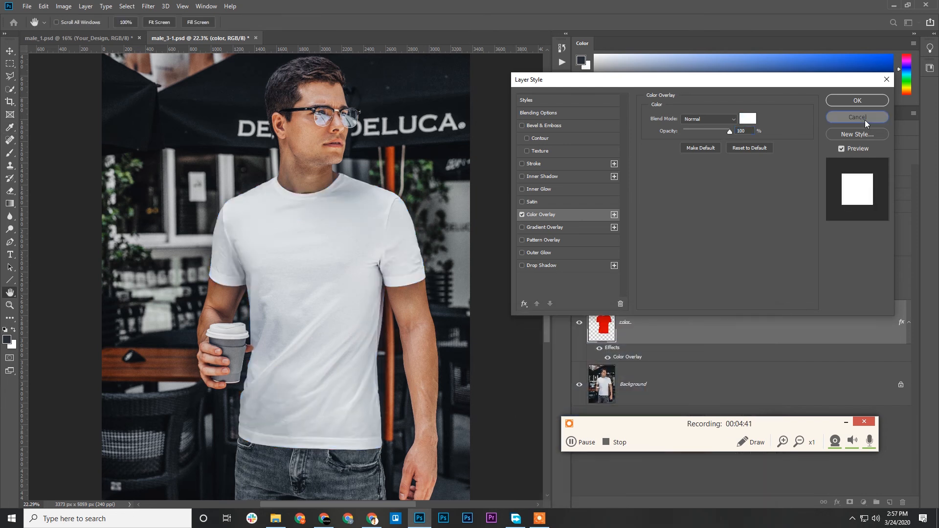
pyautogui.click(857, 116)
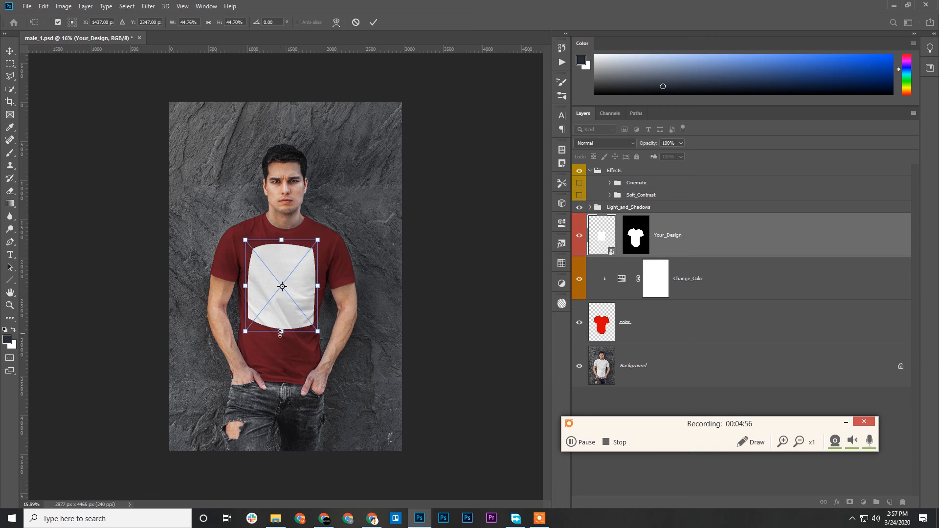
# Step: Free-transform Your_Design to fit the red shirt's chest, commit, and reopen the colour layer's style
pyautogui.moveTo(282, 330); pyautogui.dragTo(282, 329)
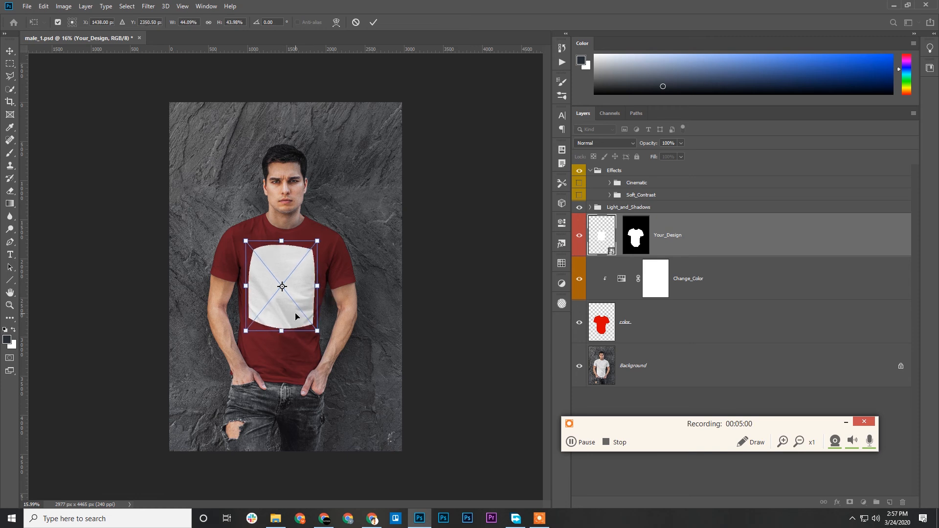
pyautogui.click(373, 23)
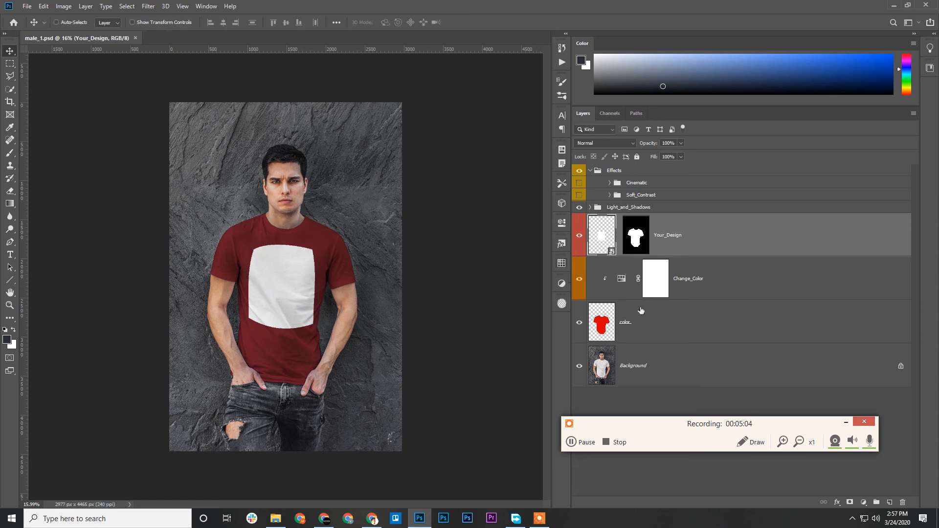
pyautogui.doubleClick(602, 322)
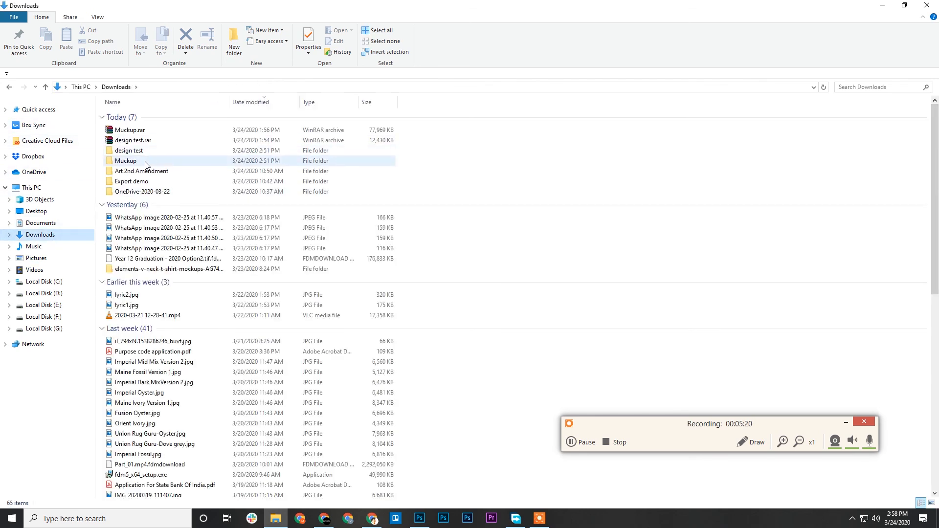
# Step: Open the Muckup folder's design test images and bring the Bulk Mockup window over Photoshop
pyautogui.doubleClick(127, 161)
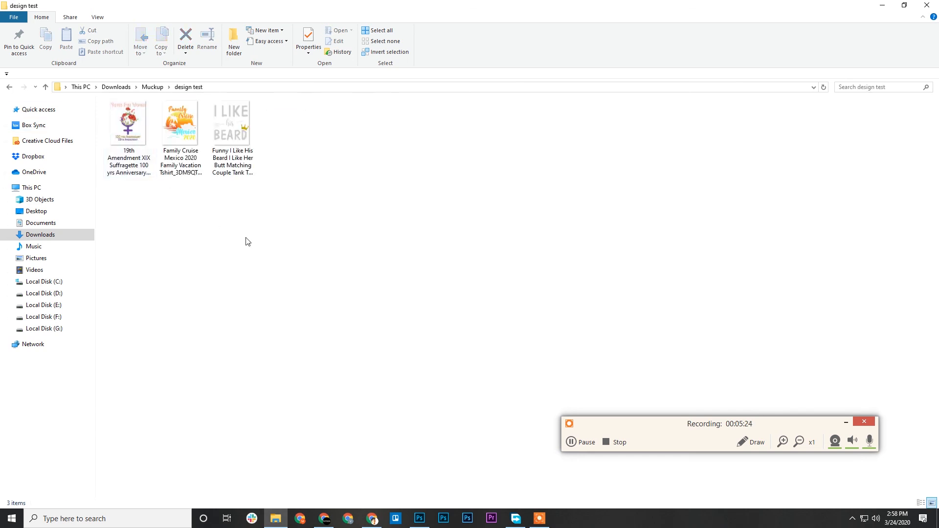
pyautogui.click(419, 518)
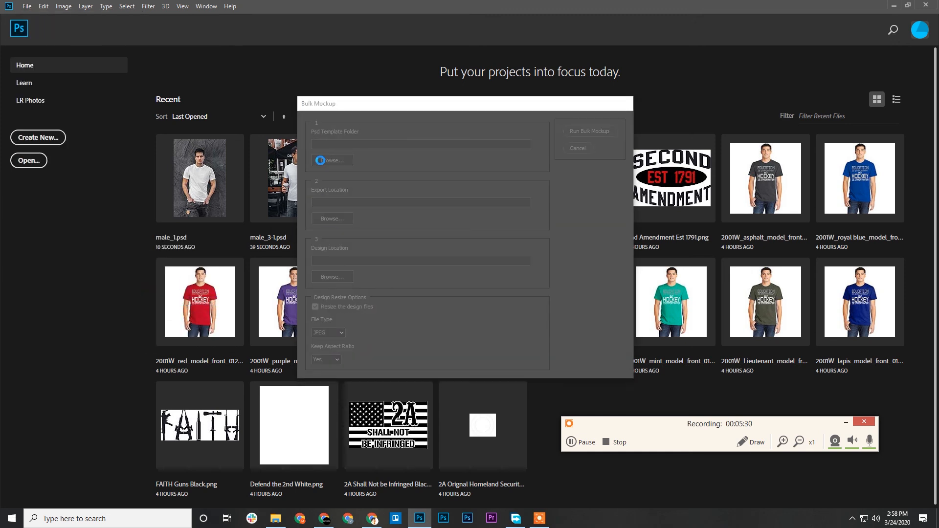
# Step: Set the Muckup folder as the PSD template source for the Bulk Mockup script
pyautogui.click(332, 159)
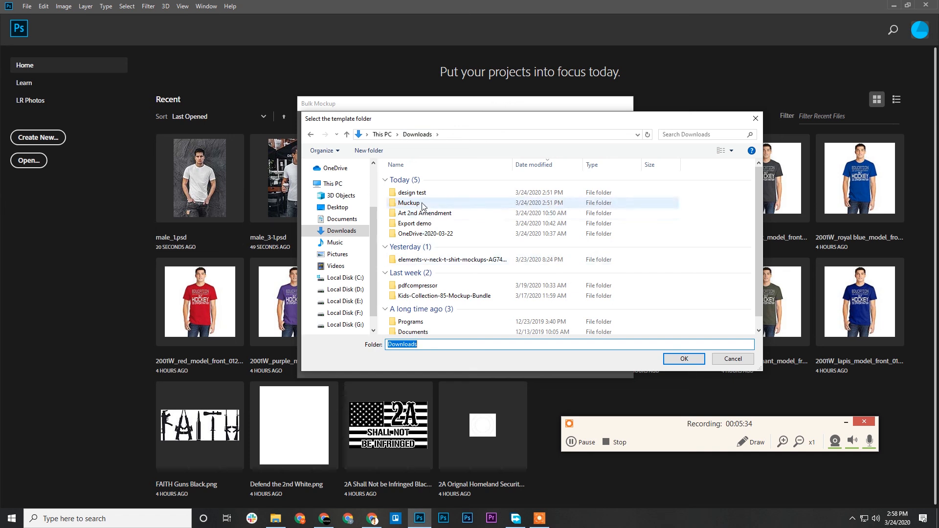
pyautogui.doubleClick(409, 202)
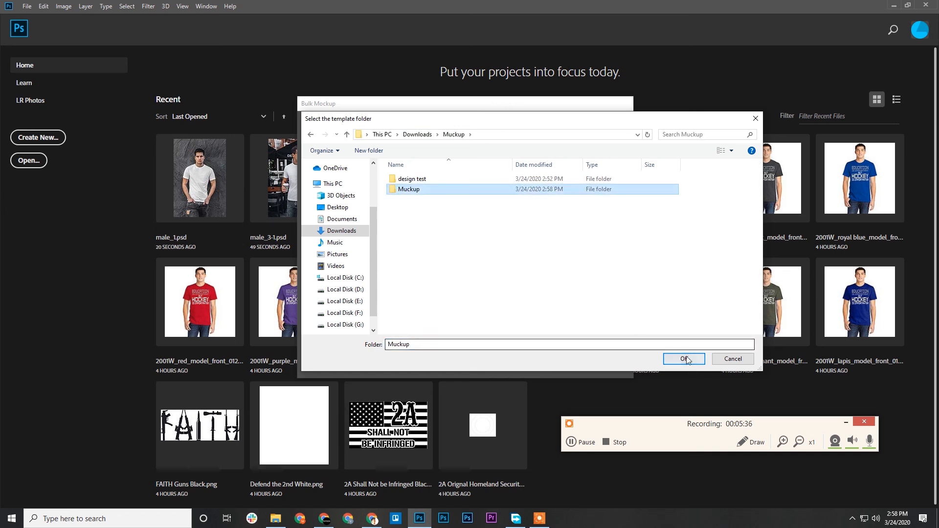
pyautogui.click(684, 359)
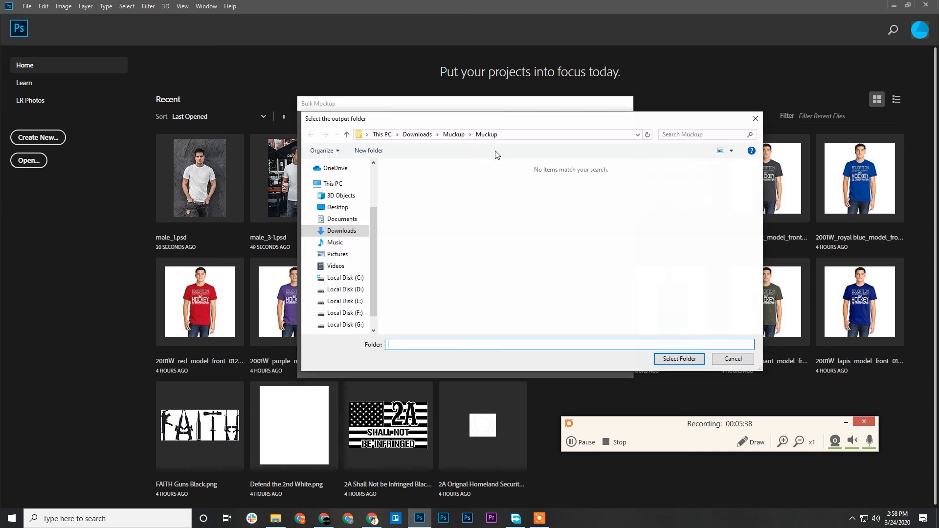
# Step: Create a new Export folder as the output location, set design test as the design folder, and run the script
pyautogui.click(453, 134)
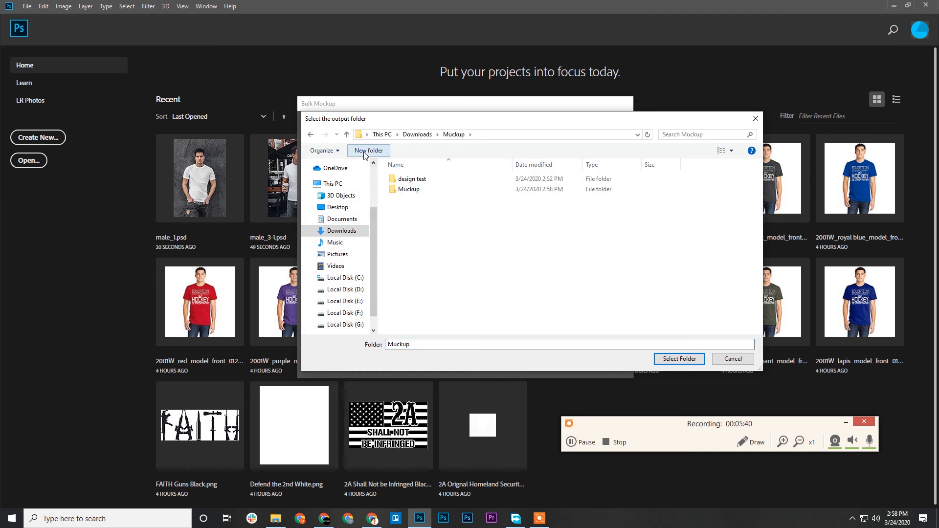
pyautogui.write('Export')
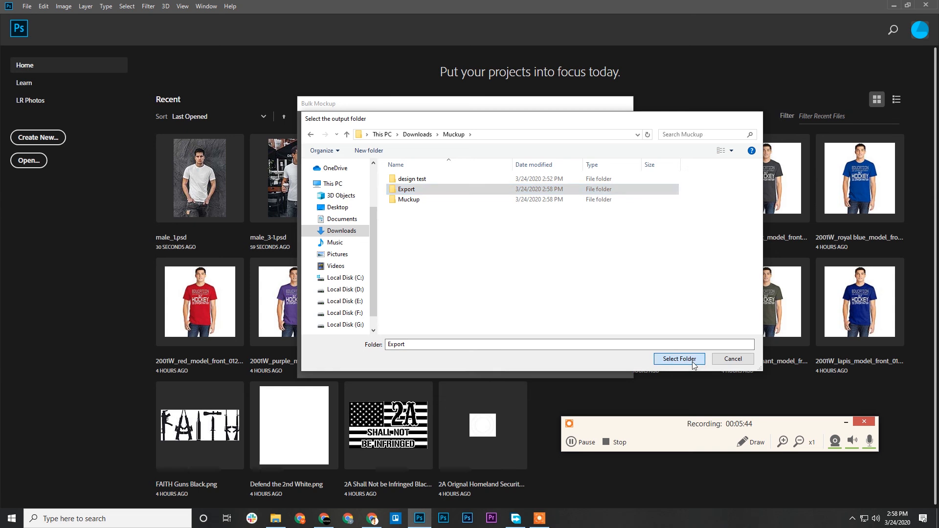
pyautogui.click(679, 359)
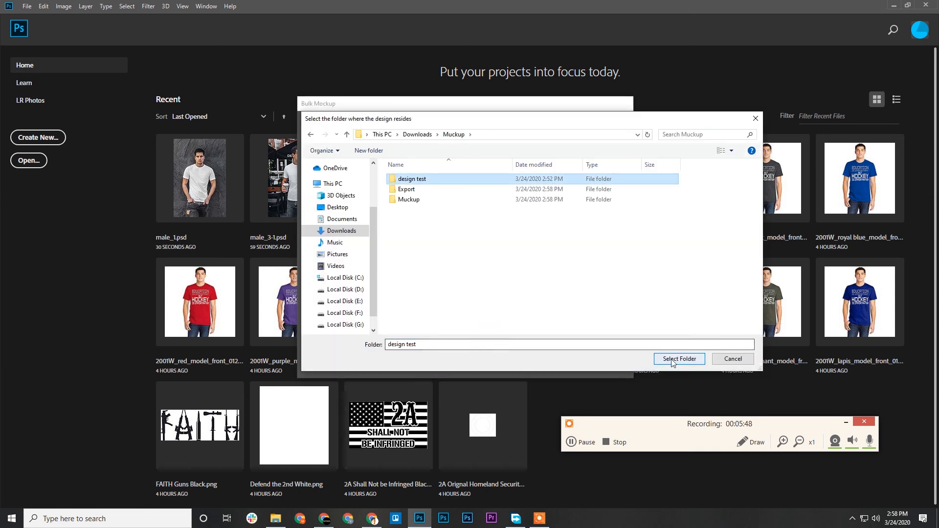
pyautogui.click(679, 360)
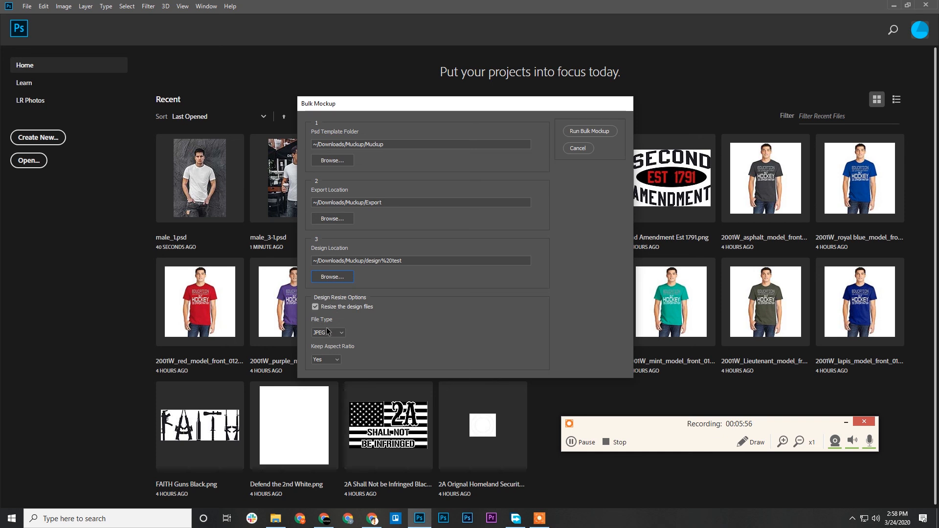
pyautogui.click(328, 333)
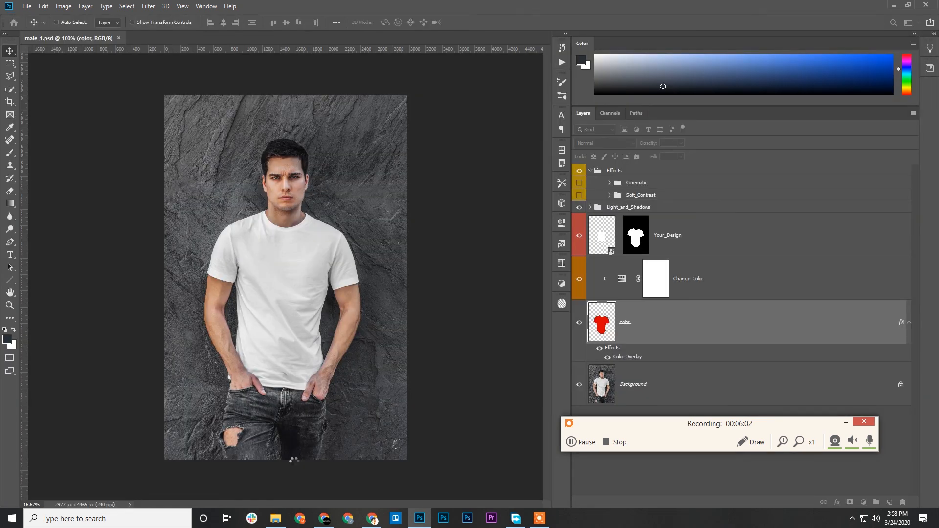
# Step: Browse in File Explorer to the Export folder and into the first design's output subfolder
pyautogui.click(275, 519)
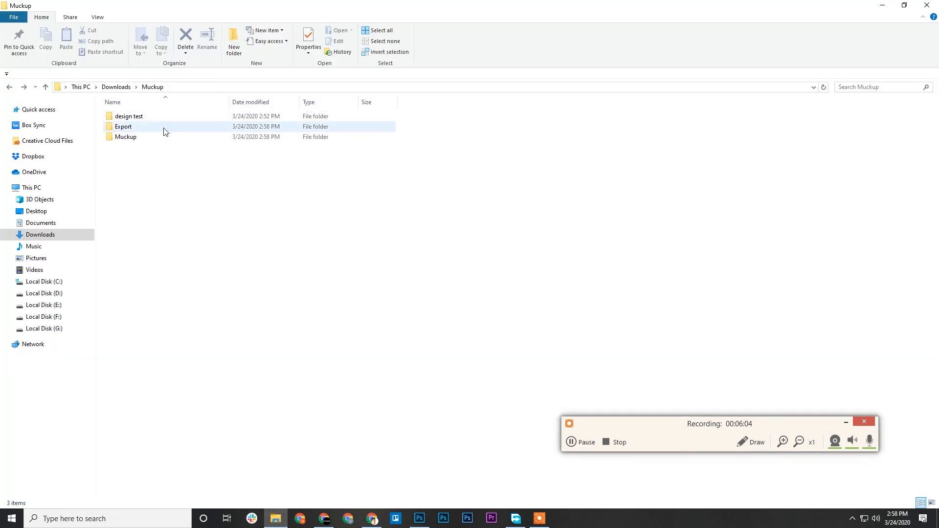
pyautogui.doubleClick(123, 127)
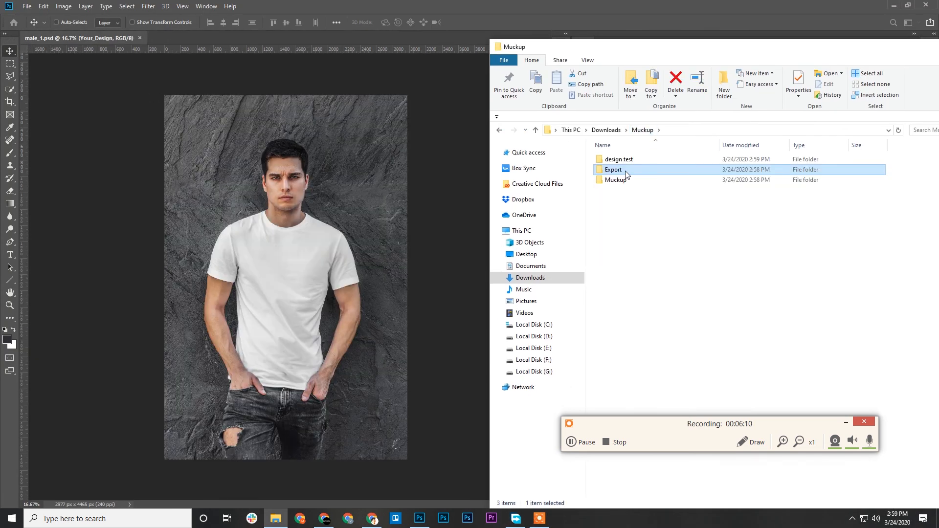
pyautogui.doubleClick(612, 170)
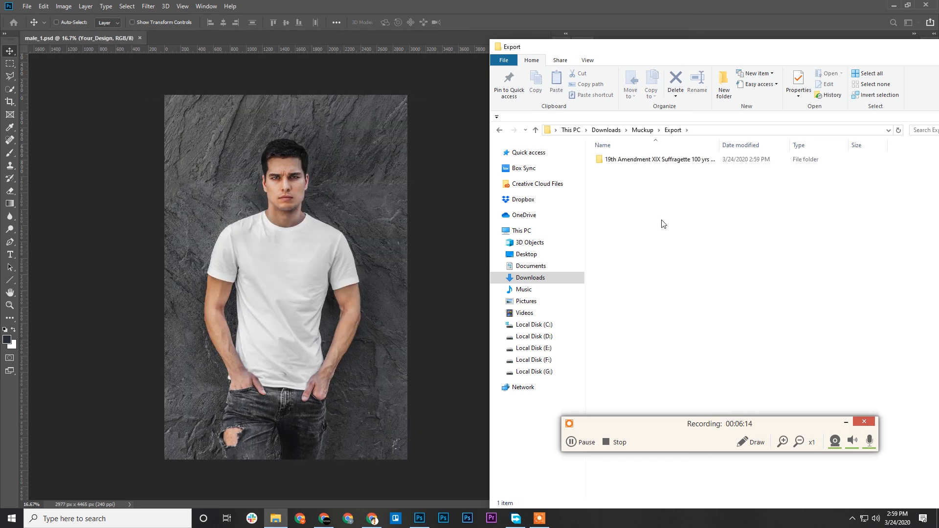
pyautogui.doubleClick(655, 160)
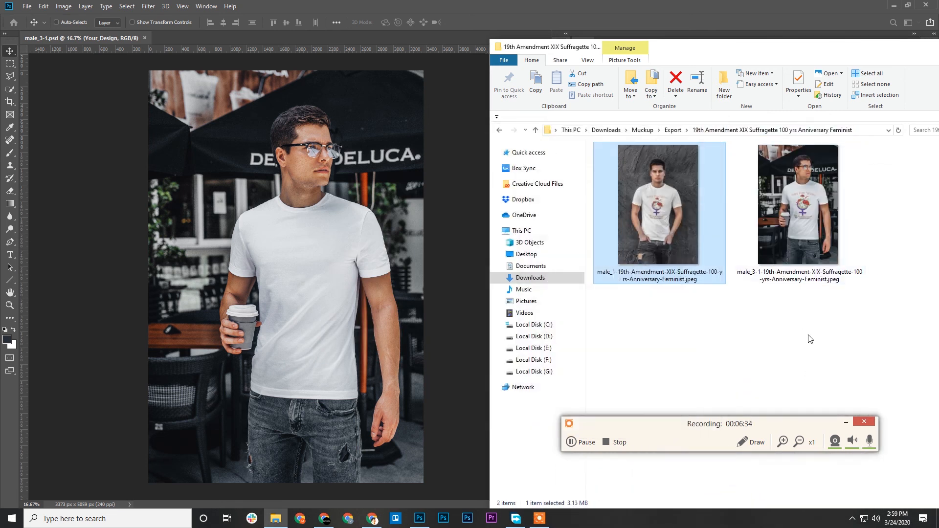
# Step: Preview a generated JPEG mockup full-size in Photos and close the viewer
pyautogui.click(673, 130)
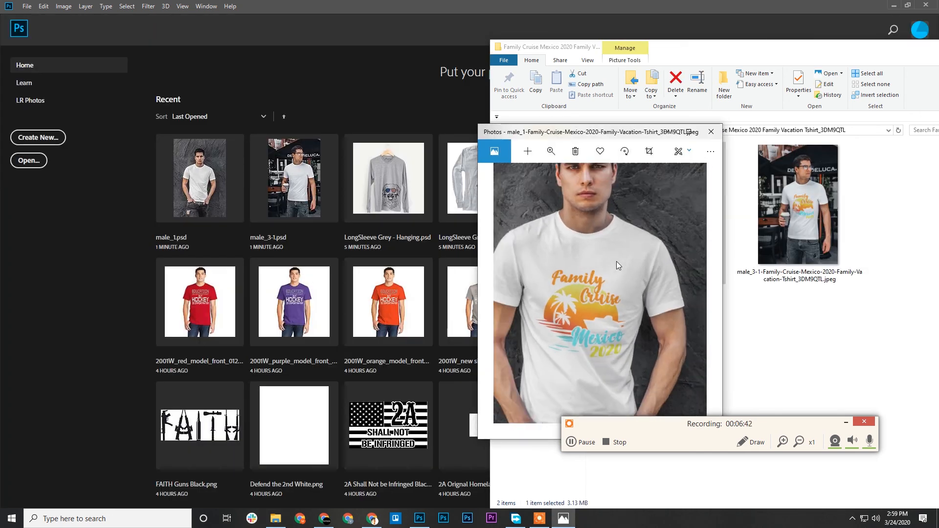
pyautogui.click(711, 132)
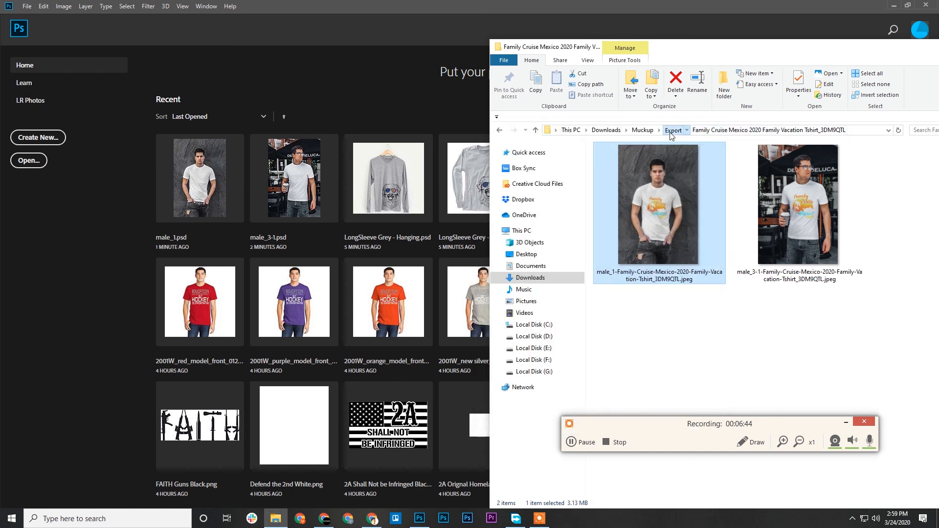